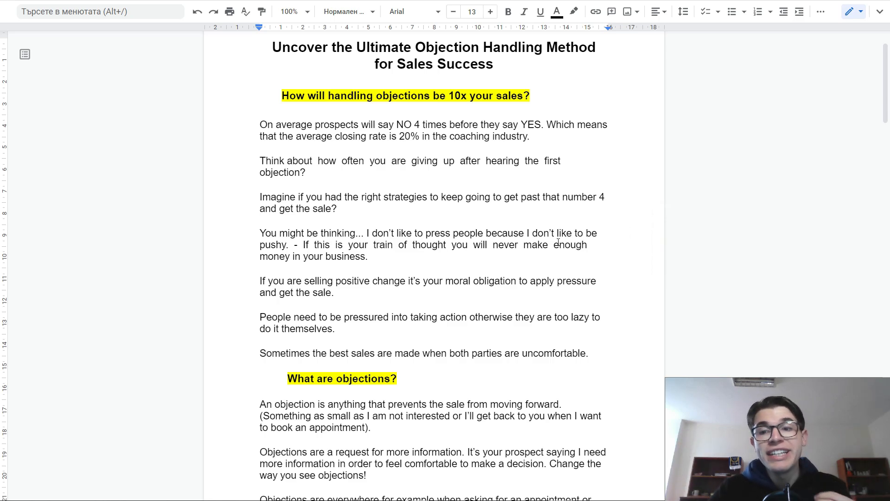
- Scroll down until the 'What are objections?' section and 'Objections are everywhere' are visible
{"action": "scroll", "scroll_direction": "down", "scroll_amount": 3}
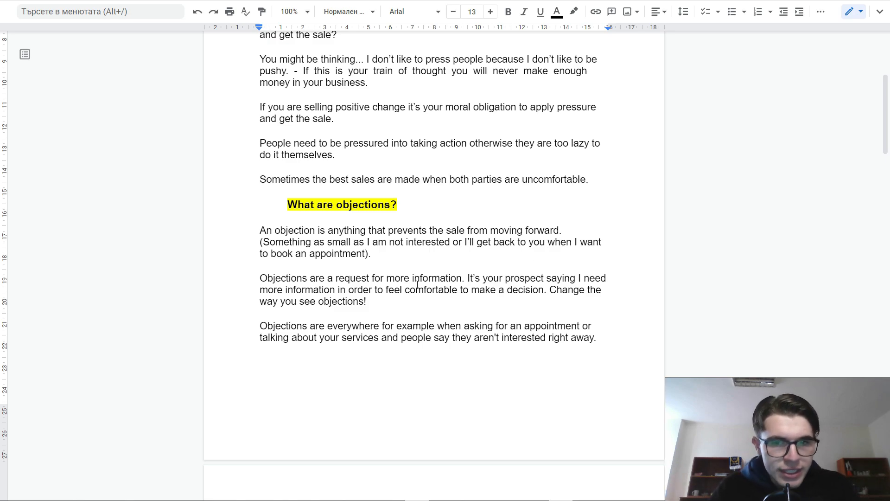
- Scroll to 'The truth about objections?' and the start of Step 1: Agree
{"action": "scroll", "scroll_direction": "down", "scroll_amount": 3}
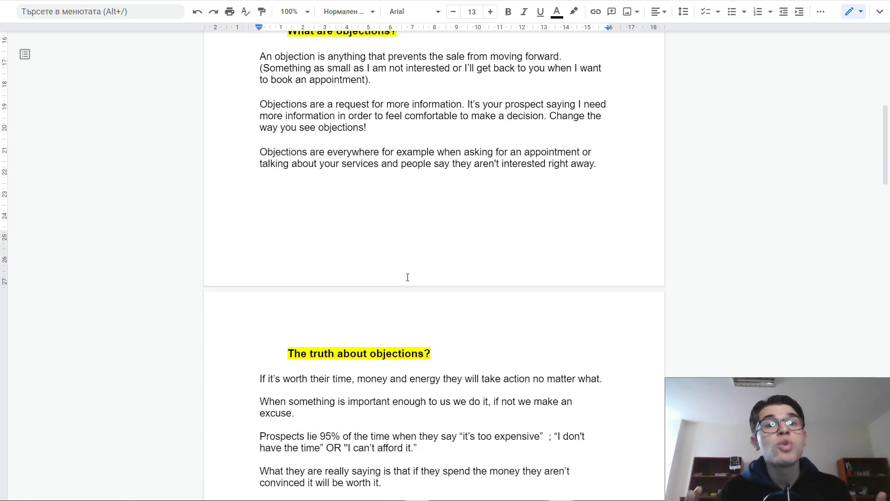
{"action": "scroll", "scroll_direction": "down", "scroll_amount": 3}
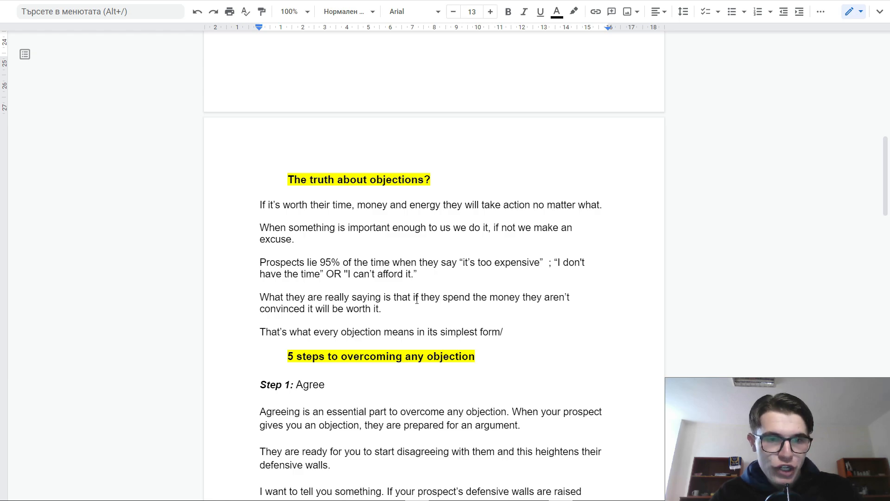
- Scroll past the rest of Step 1: Agree to show Step 2: Isolate
{"action": "scroll", "scroll_direction": "down", "scroll_amount": 3}
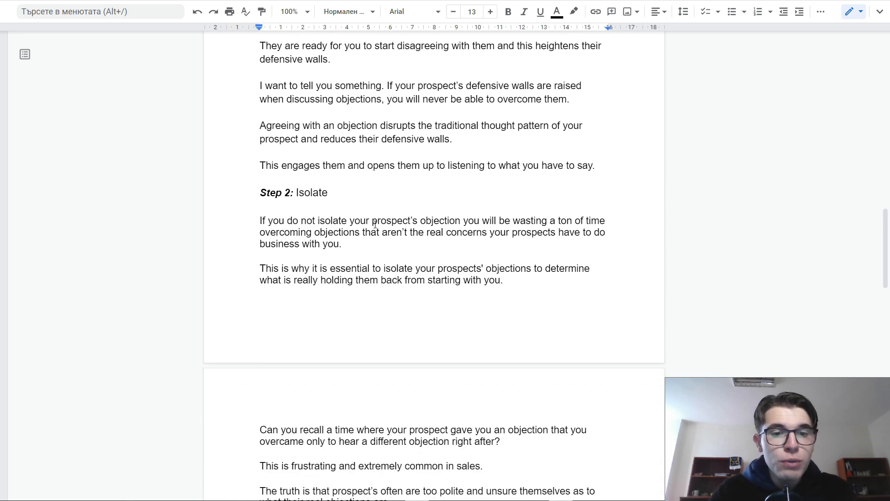
- Scroll to Step 2's hidden-objection paragraphs and the opening of Step 3: Elaborate
{"action": "scroll", "scroll_direction": "down", "scroll_amount": 3}
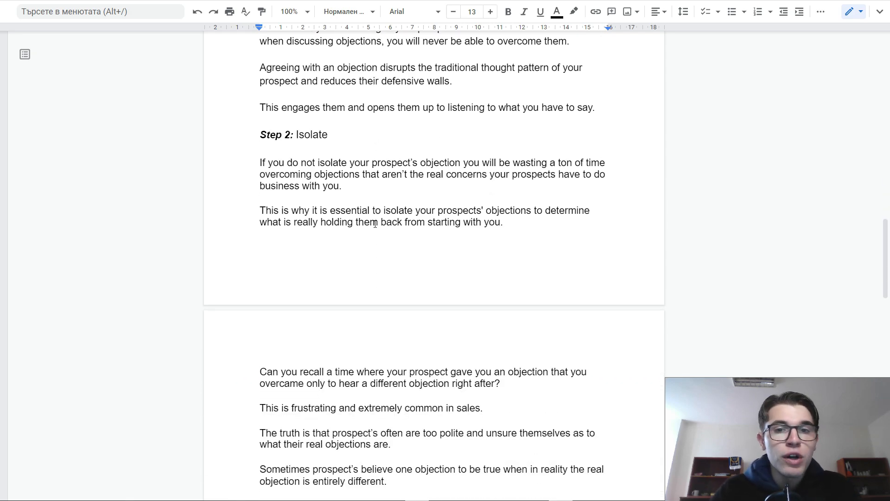
{"action": "scroll", "scroll_direction": "down", "scroll_amount": 3}
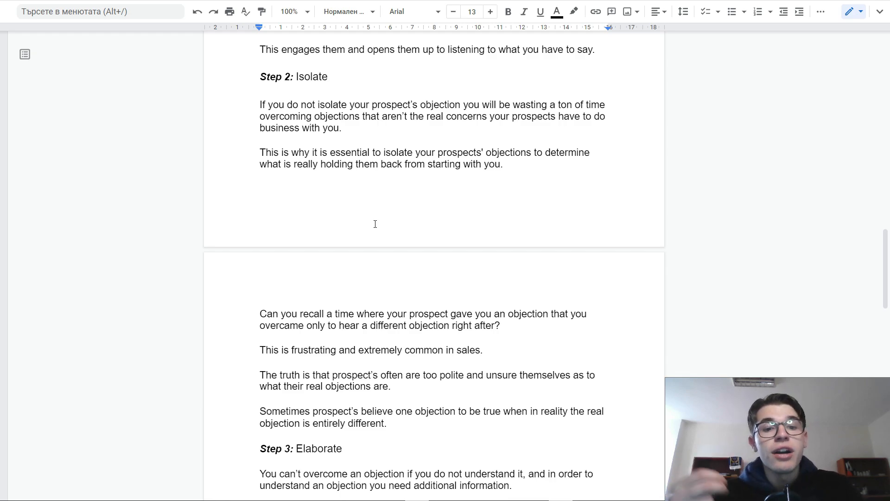
- Scroll past Step 3: Elaborate to show Step 4: Visualize and Step 5: Re-Ask
{"action": "scroll", "scroll_direction": "down", "scroll_amount": 3}
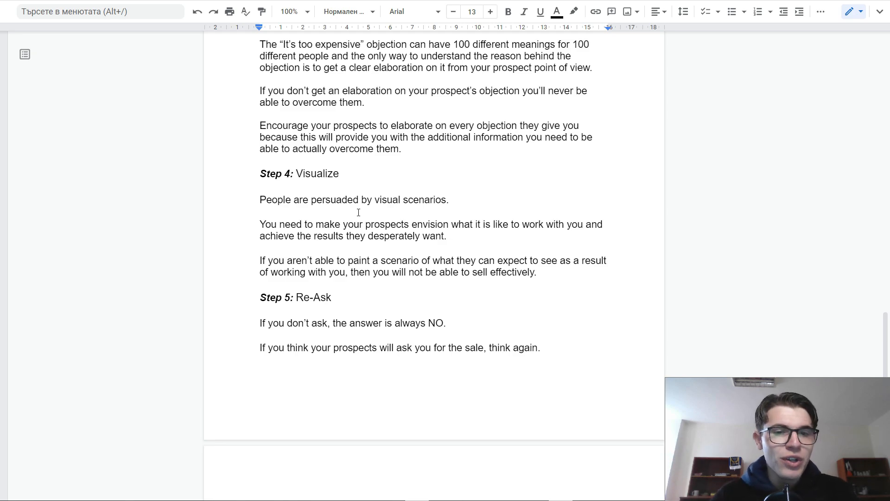
- Scroll past Step 5 and open the linked 'How To Leverage Controversial Content' document
{"action": "scroll", "scroll_direction": "down", "scroll_amount": 3}
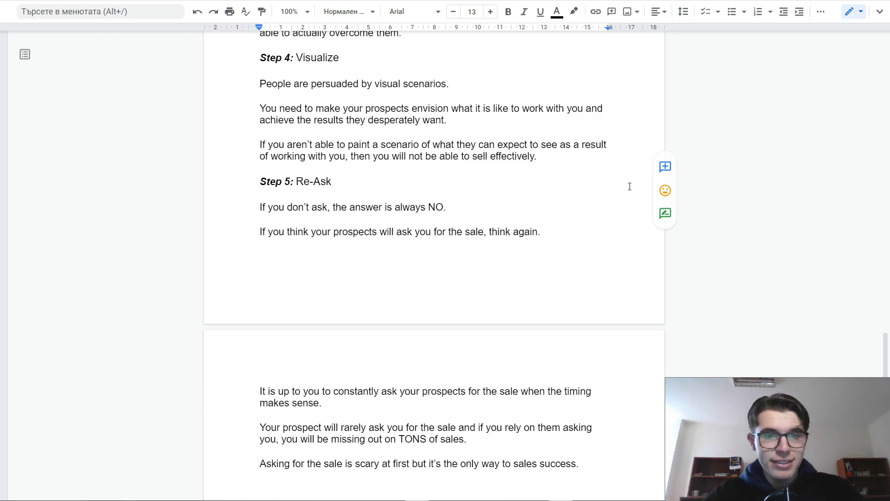
{"action": "mouse_move", "coordinate": [637, 224]}
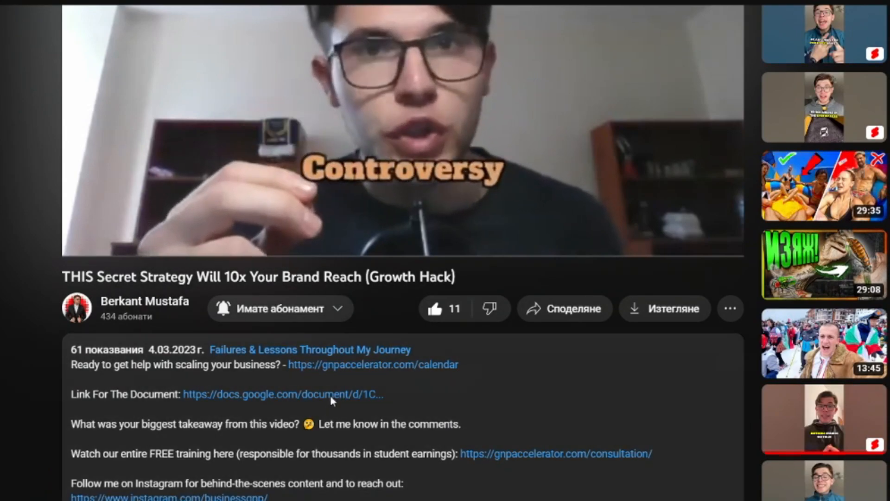
{"action": "left_click", "coordinate": [282, 394]}
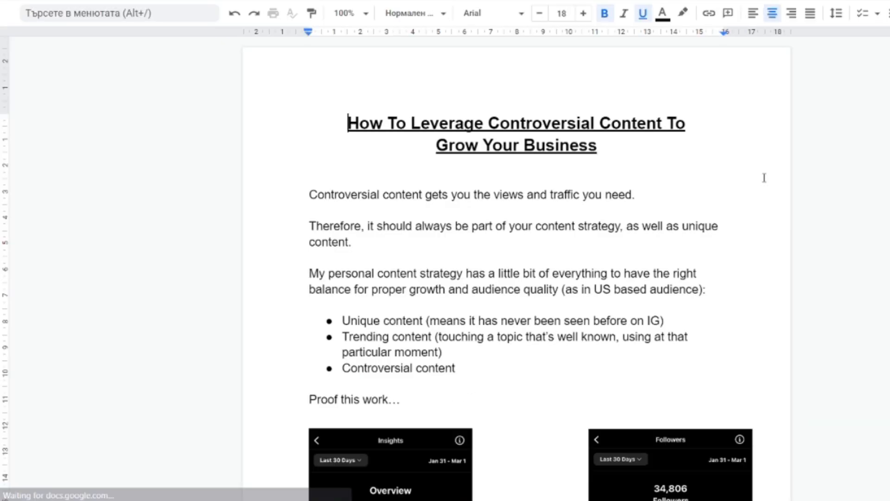